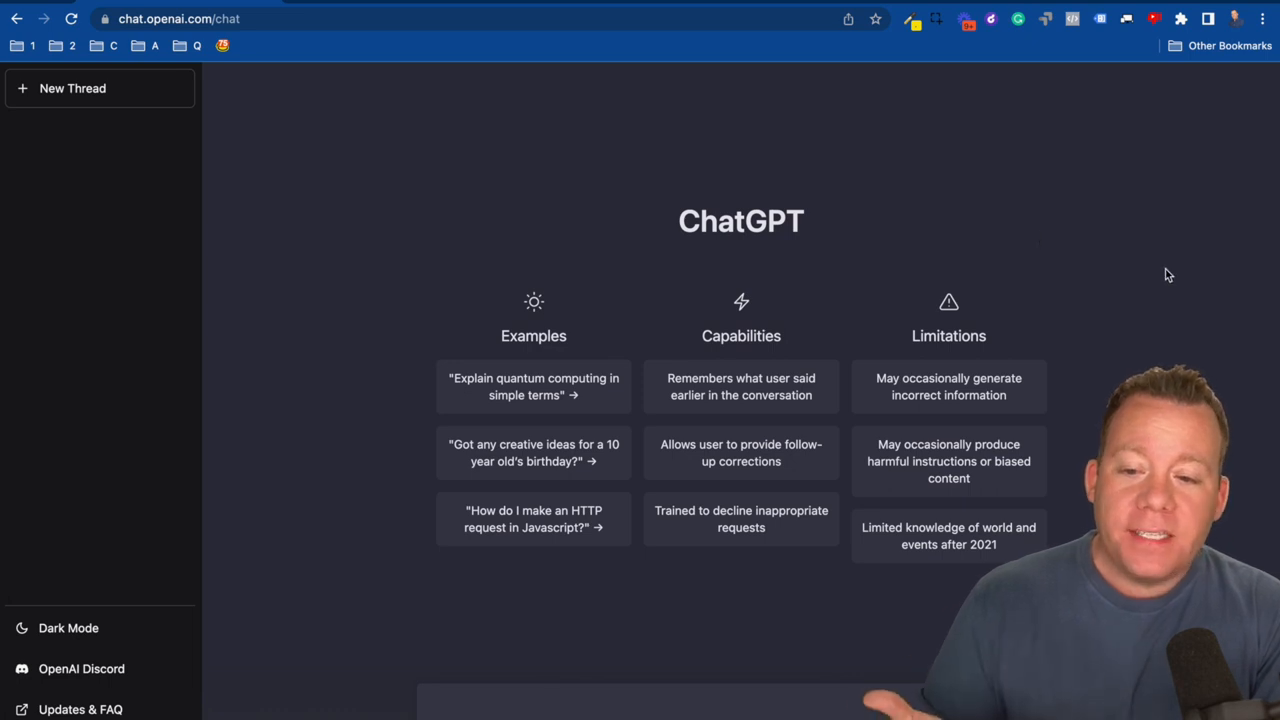
{"action": "mouse_move", "coordinate": [400, 242]}
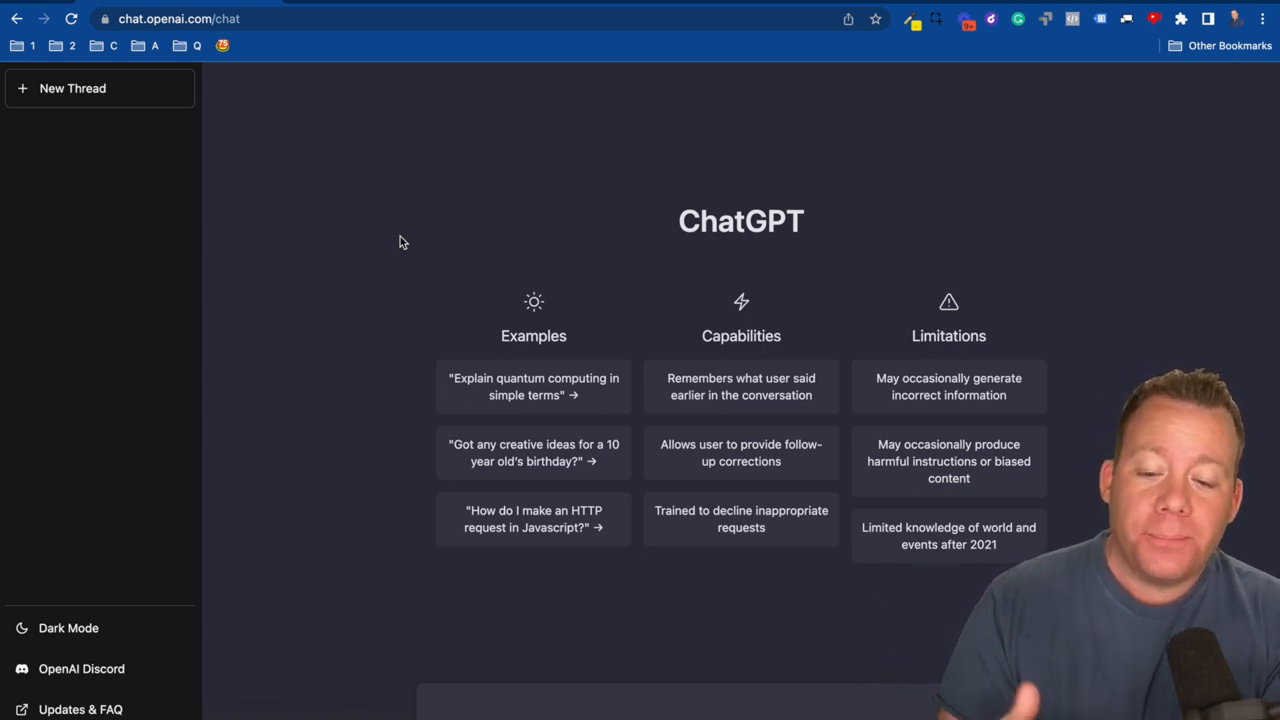
{"action": "mouse_move", "coordinate": [378, 252]}
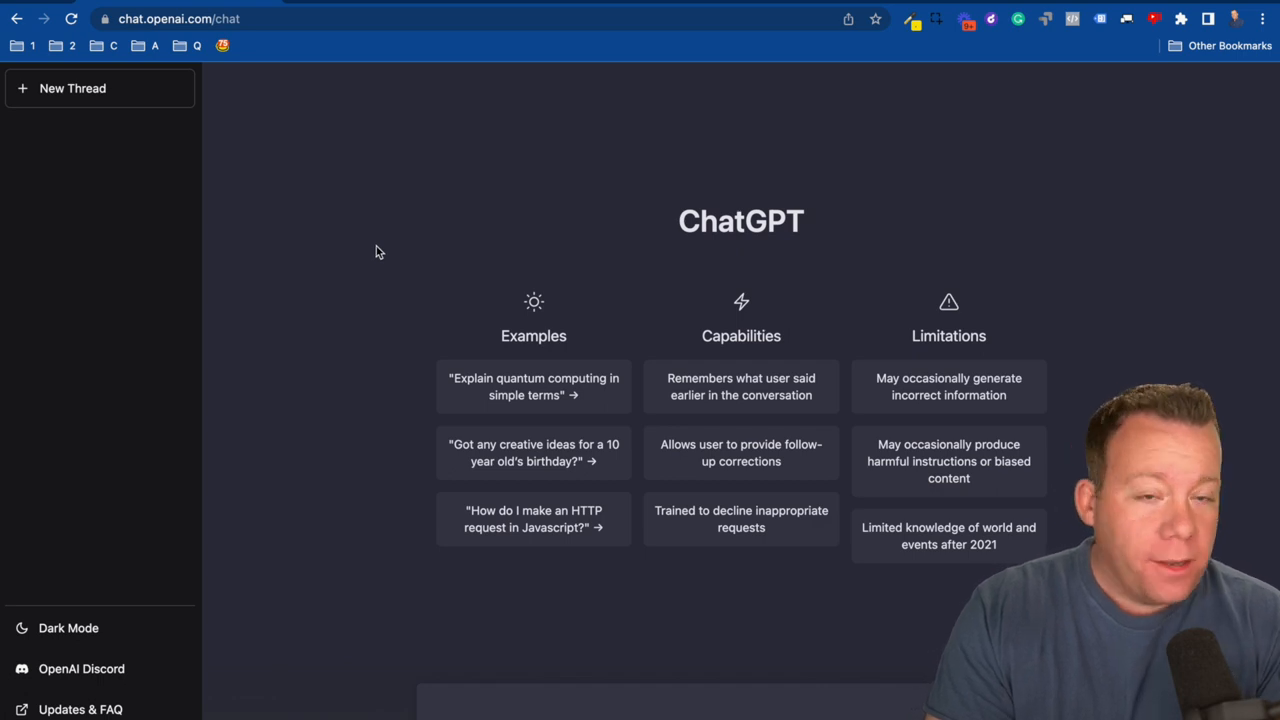
{"action": "mouse_move", "coordinate": [476, 636]}
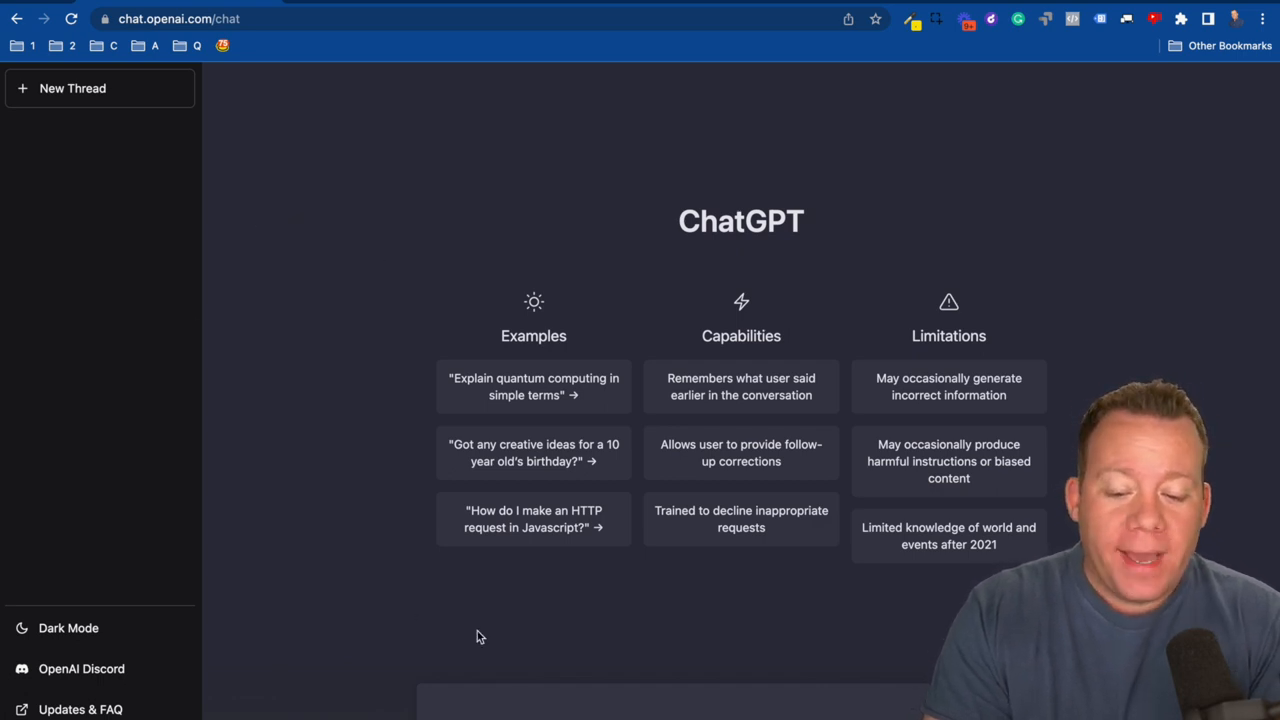
{"action": "mouse_move", "coordinate": [516, 576]}
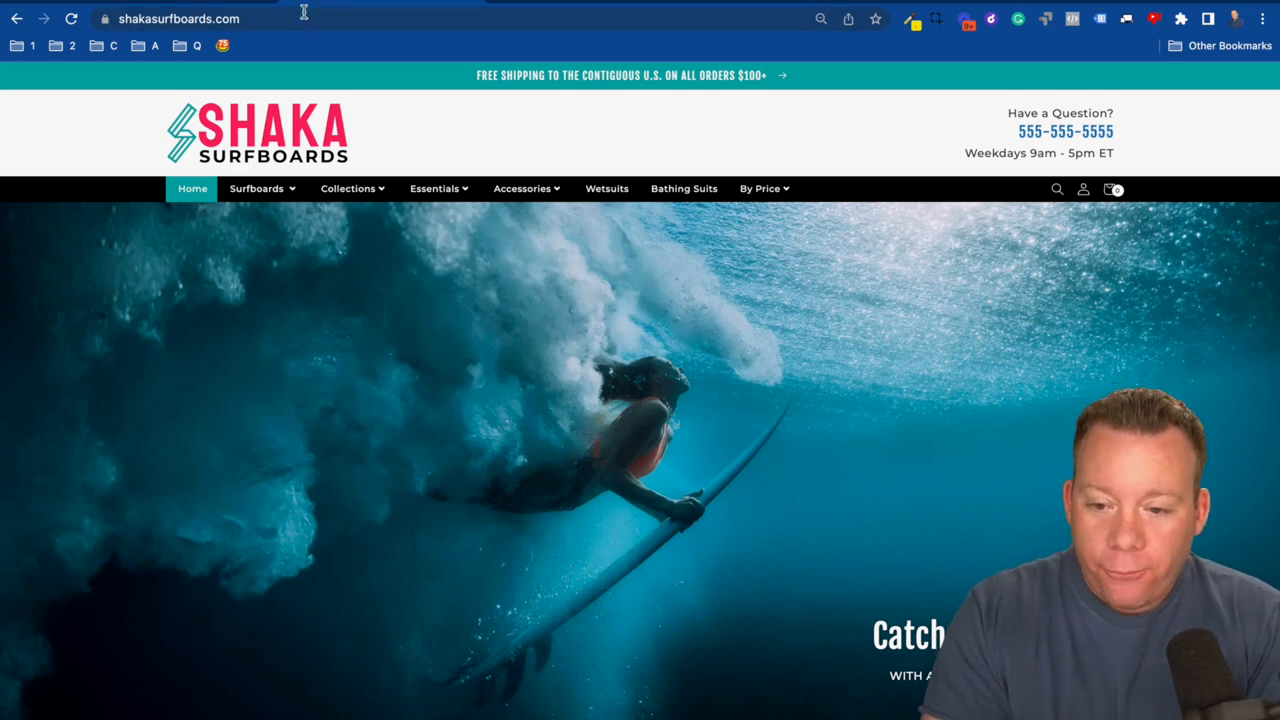
- Navigate back to chat.openai.com/chat from the Shaka Surfboards store homepage
{"action": "left_click", "coordinate": [180, 18]}
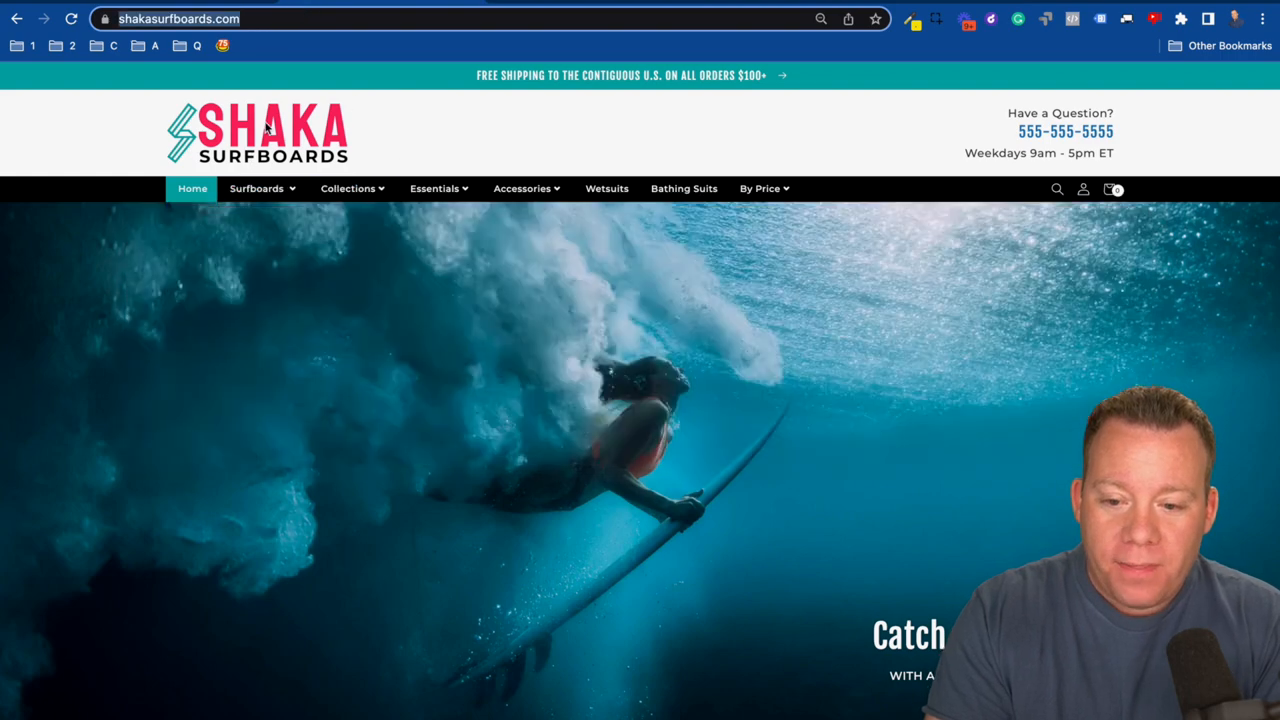
{"action": "type", "text": "chat.openai.com/chat"}
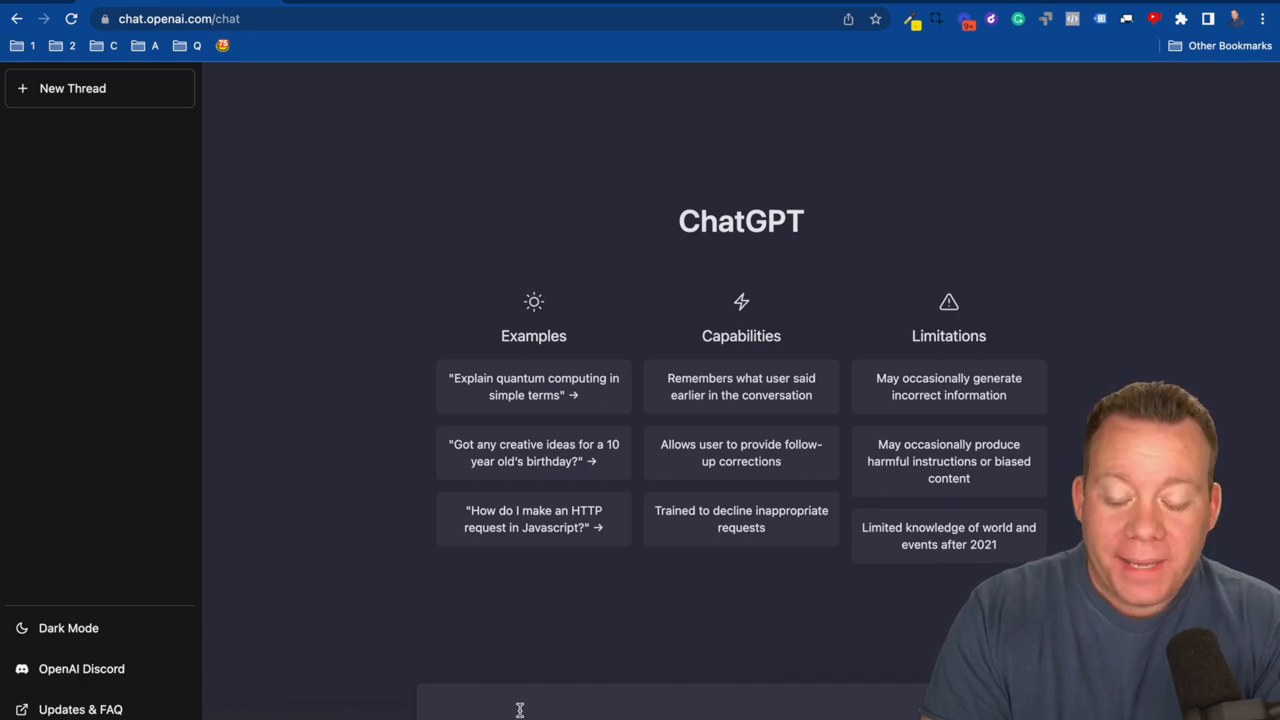
{"action": "type", "text": "Write an email for a New Years promoti"}
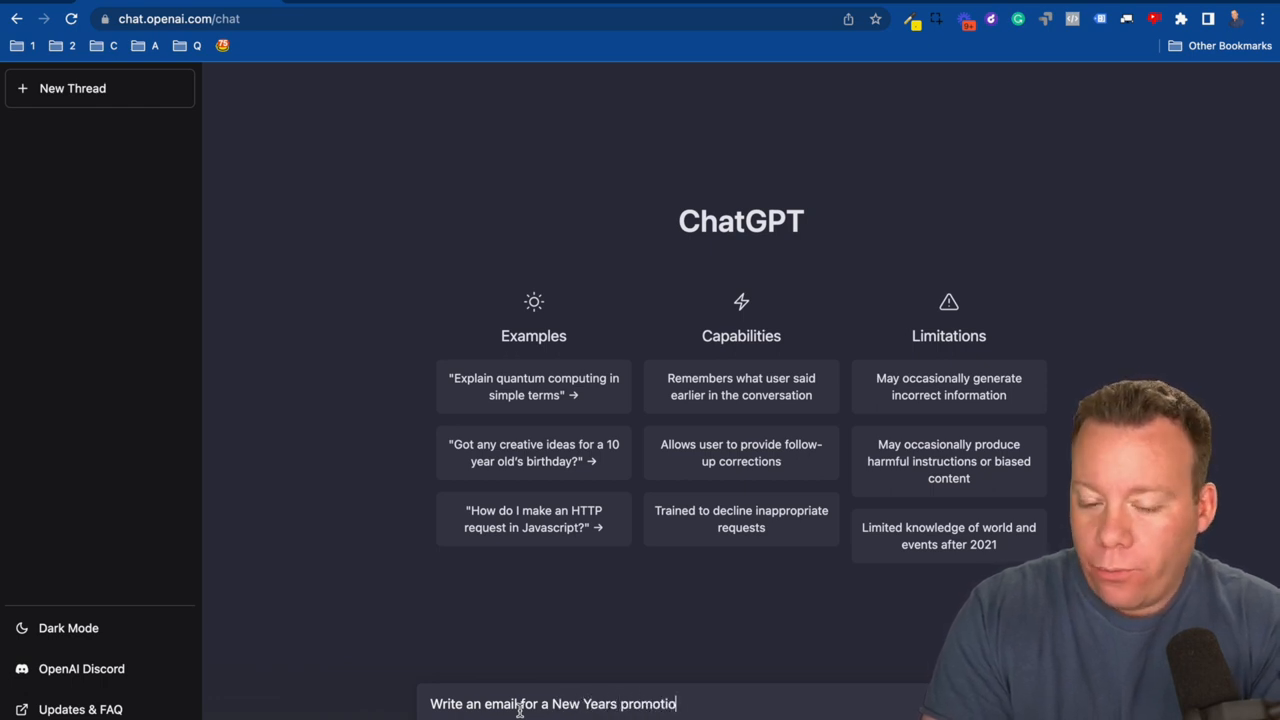
{"action": "type", "text": "on https://shakasurfboards.com/"}
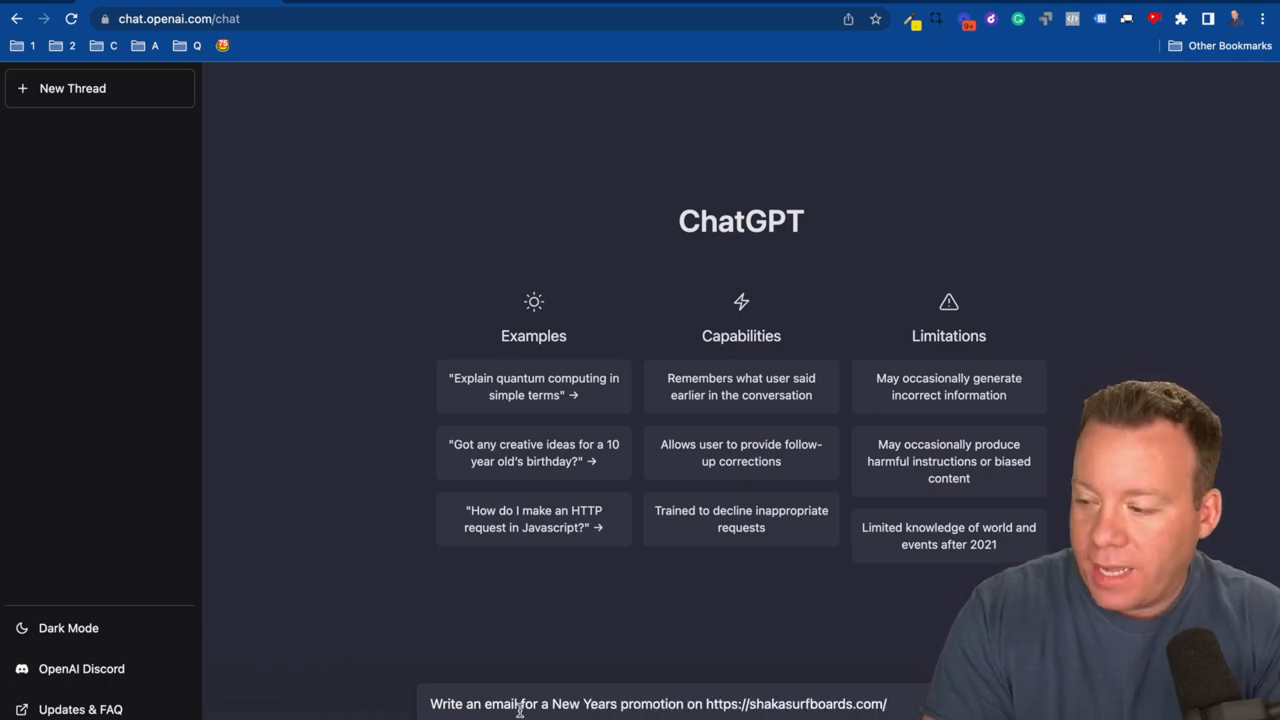
{"action": "type", "text": "that c"}
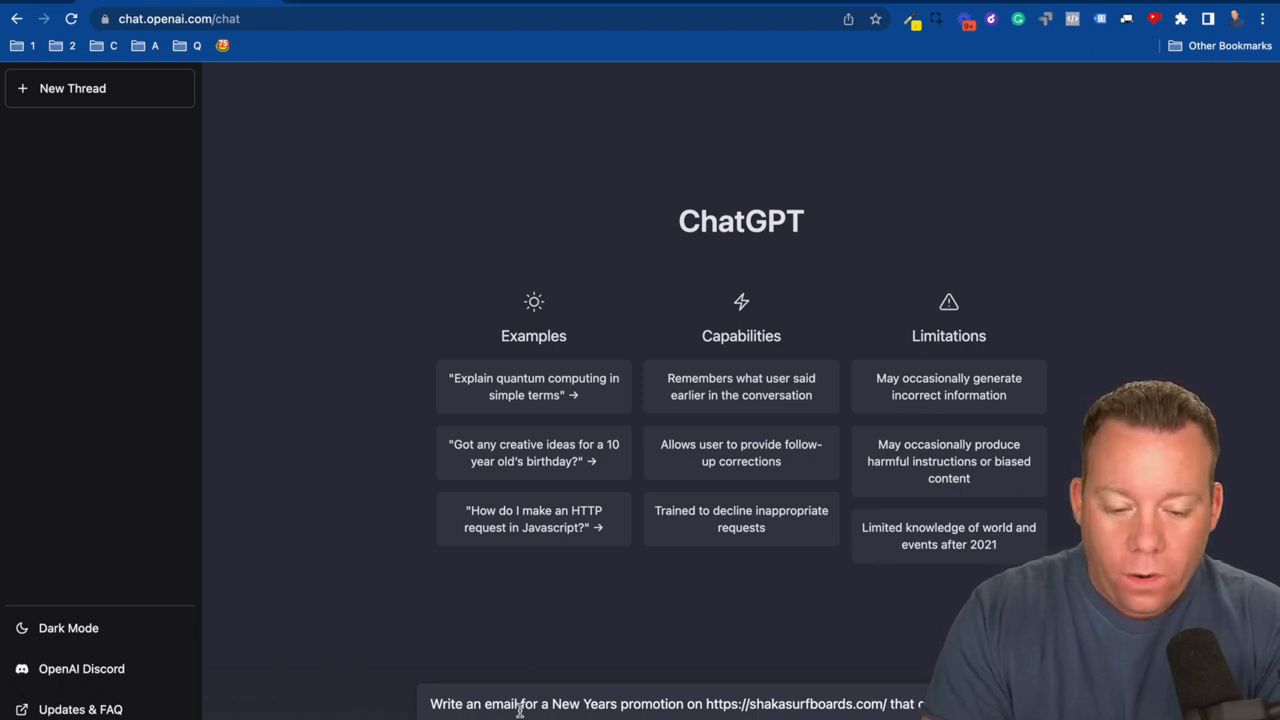
{"action": "key", "text": "Enter"}
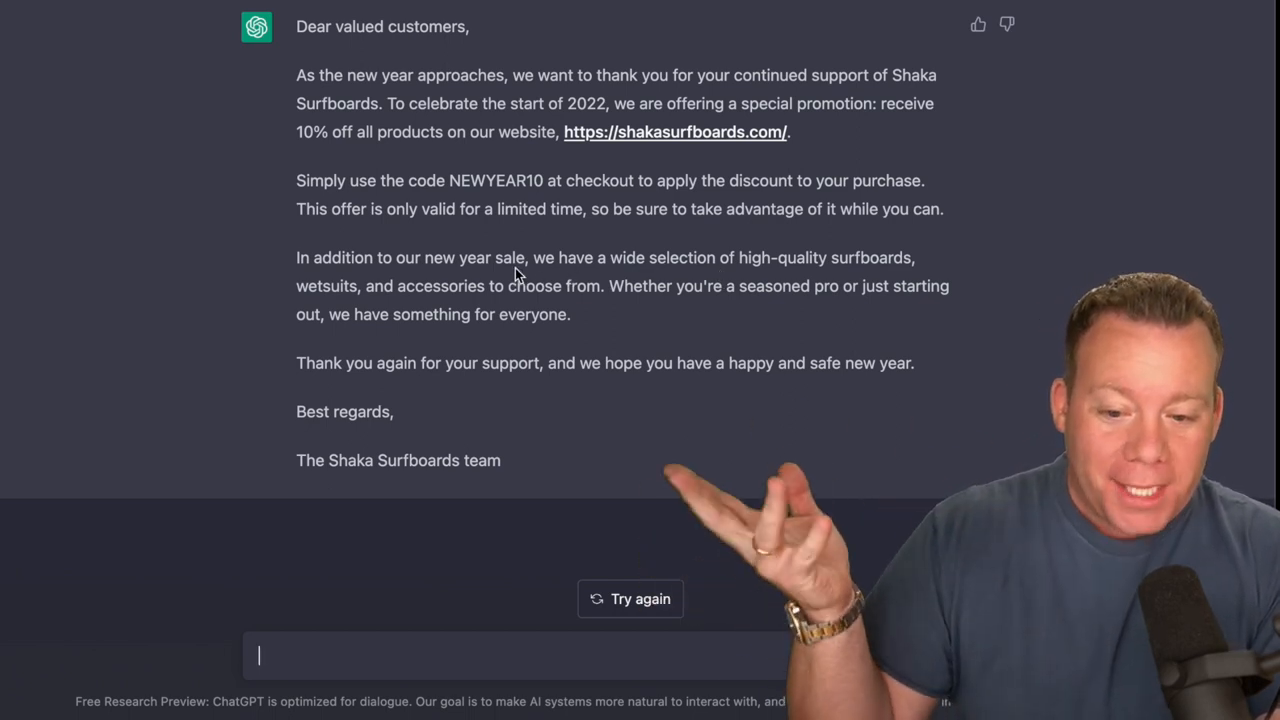
{"action": "mouse_move", "coordinate": [828, 328]}
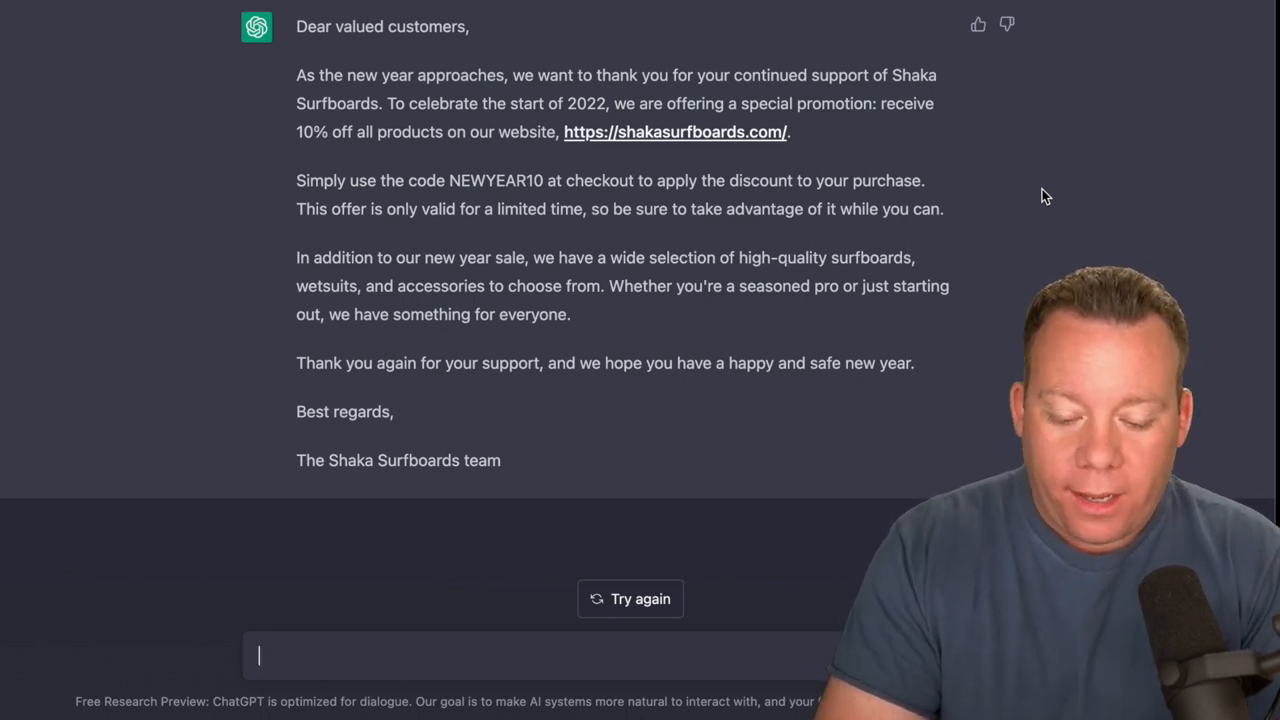
- Ask to 'make it funny' and review the NEWYEAR10 code paragraph and closing sentence
{"action": "type", "text": "make it"}
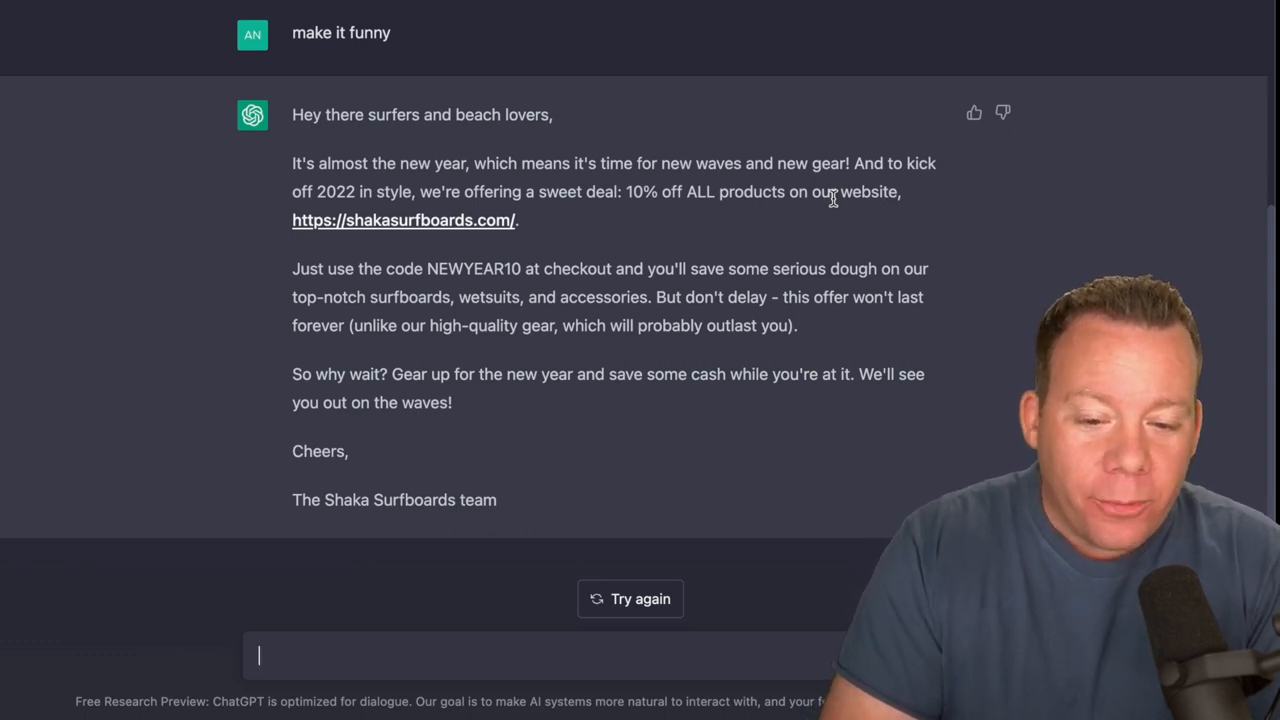
{"action": "mouse_move", "coordinate": [800, 178]}
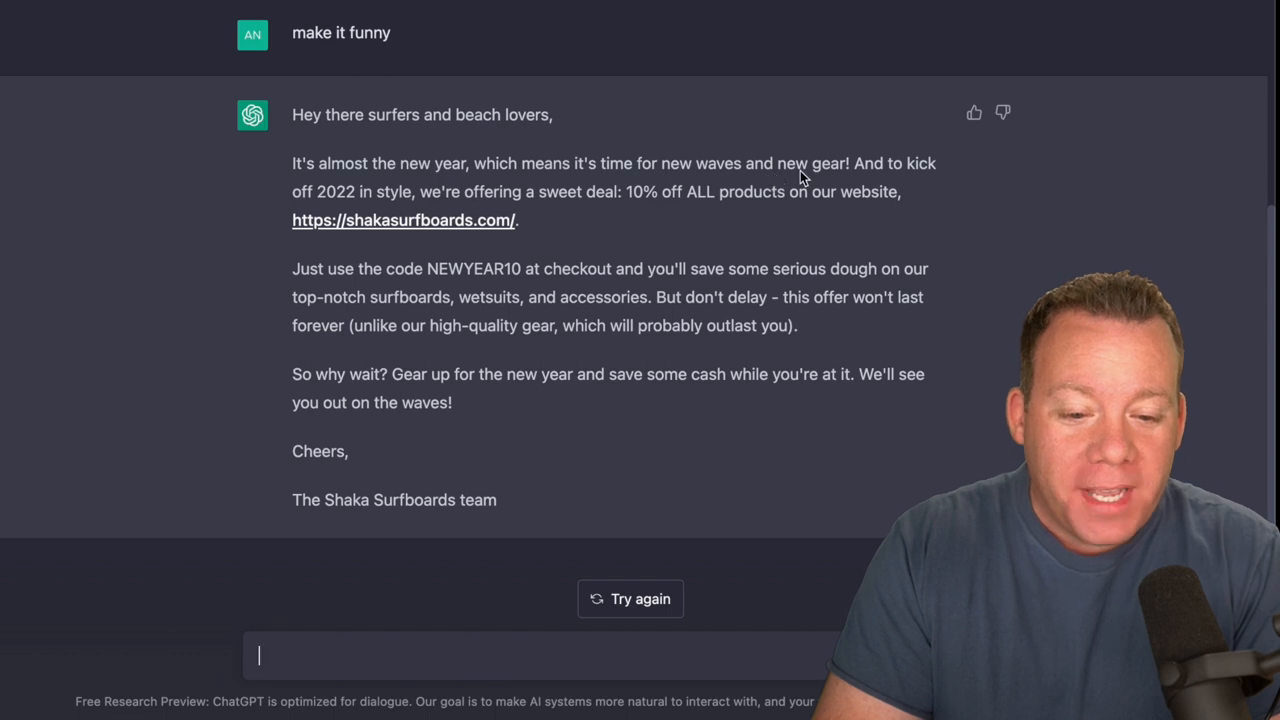
{"action": "left_click_drag", "start_coordinate": [852, 164], "coordinate": [884, 192]}
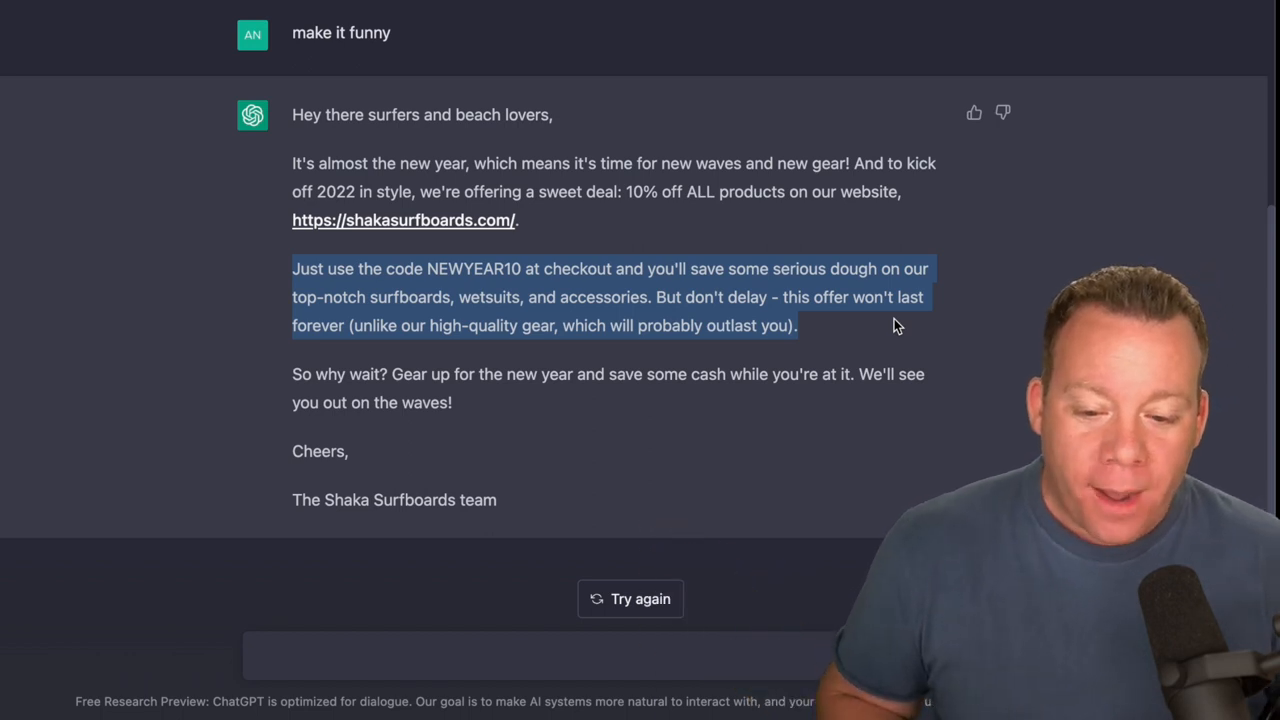
{"action": "left_click_drag", "start_coordinate": [398, 374], "coordinate": [452, 402]}
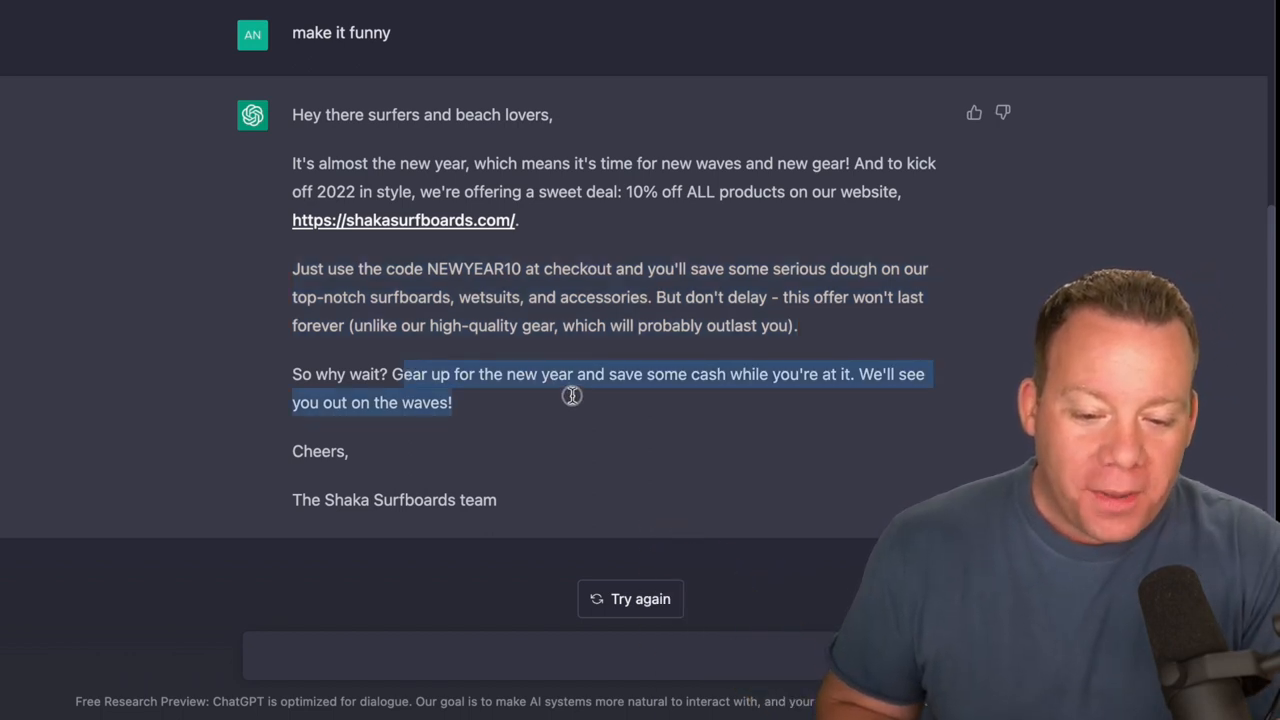
{"action": "mouse_move", "coordinate": [588, 410]}
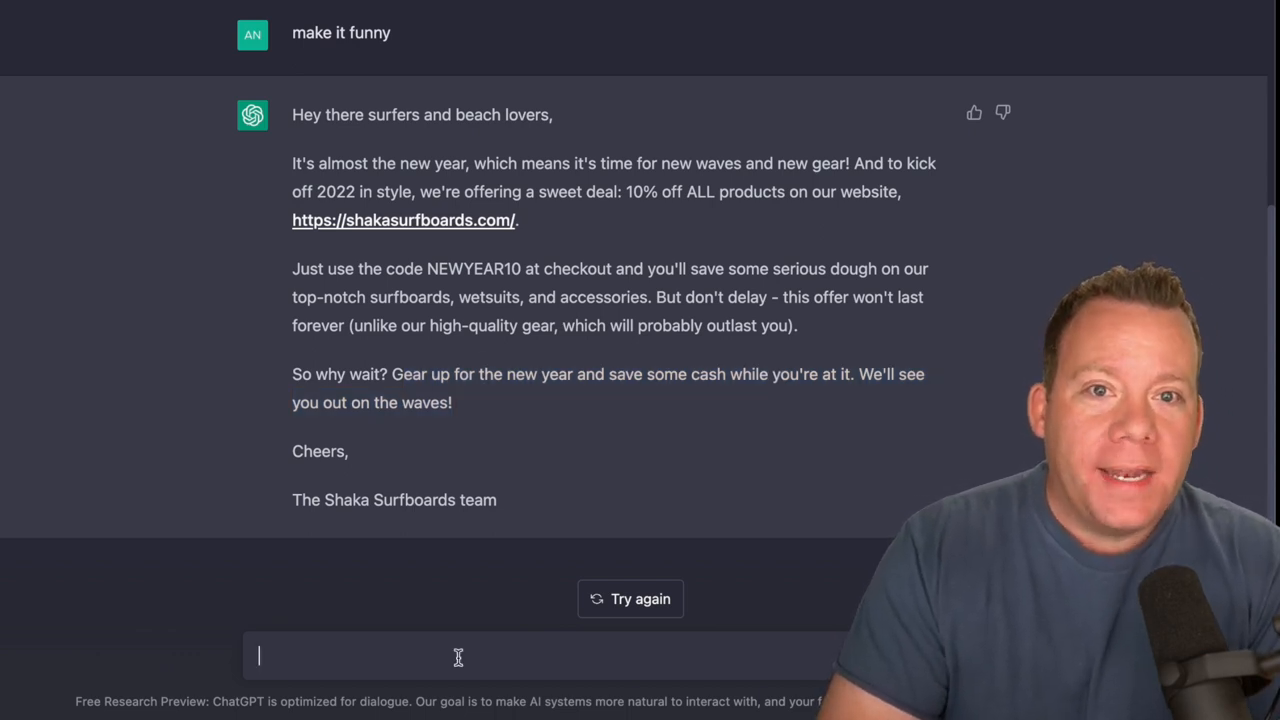
{"action": "type", "text": "Write an about"}
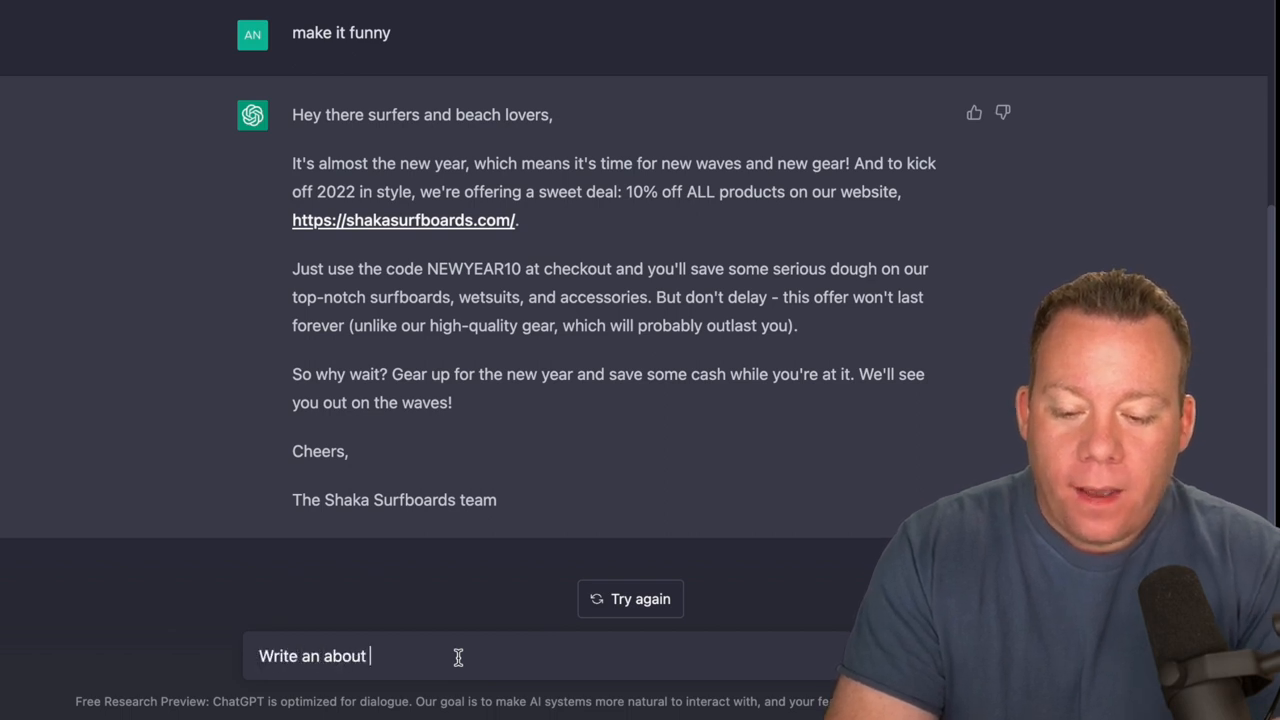
{"action": "type", "text": "us page for https://shakasurfboards.com/"}
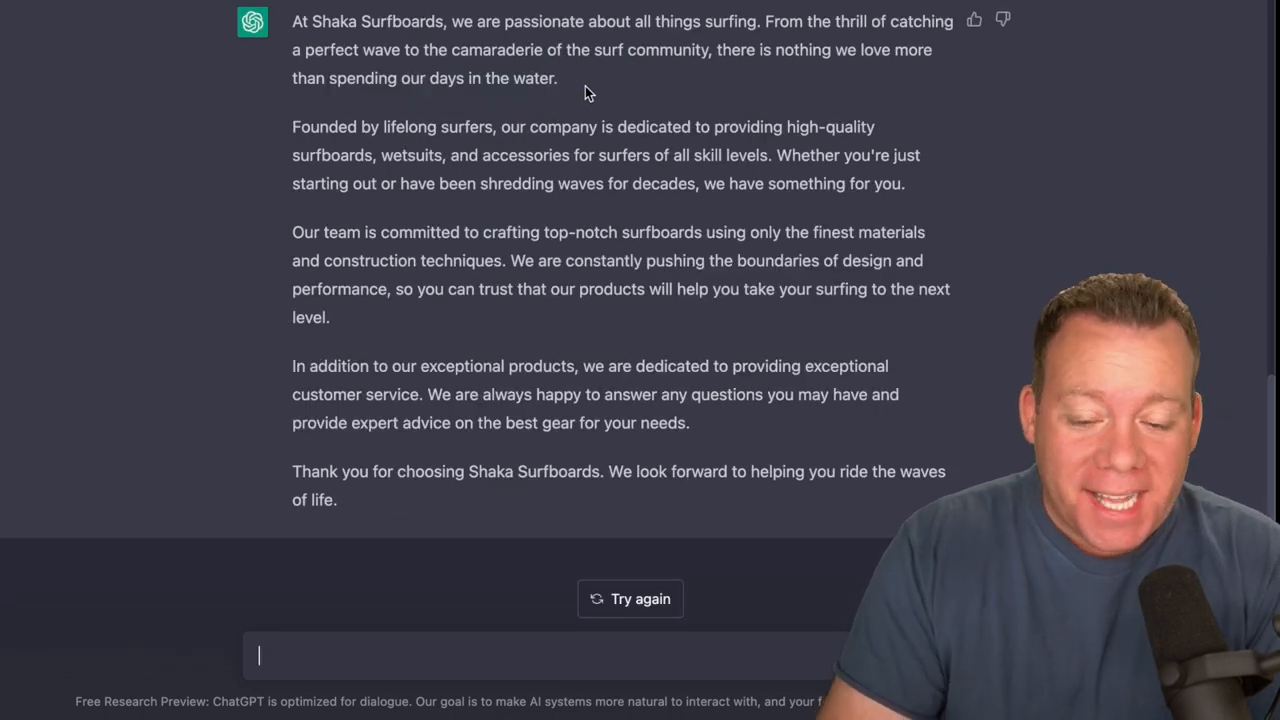
{"action": "left_click_drag", "start_coordinate": [292, 20], "coordinate": [362, 50]}
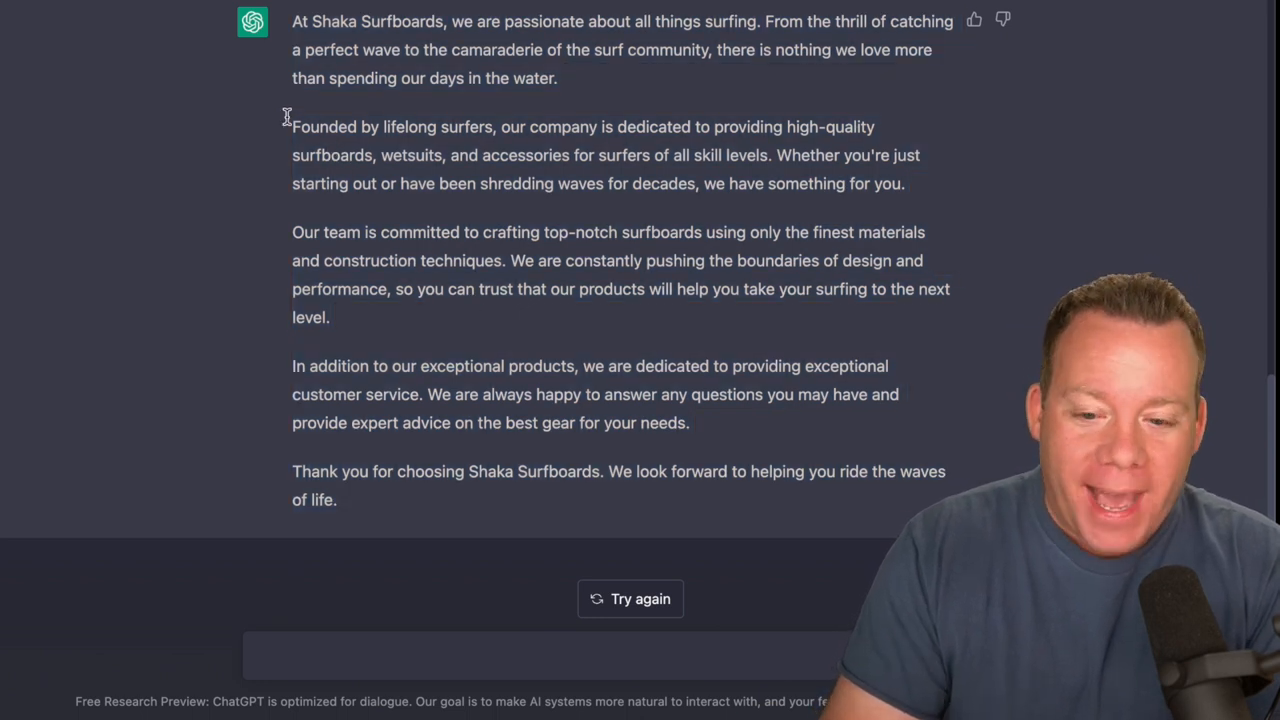
{"action": "left_click_drag", "start_coordinate": [292, 128], "coordinate": [500, 128]}
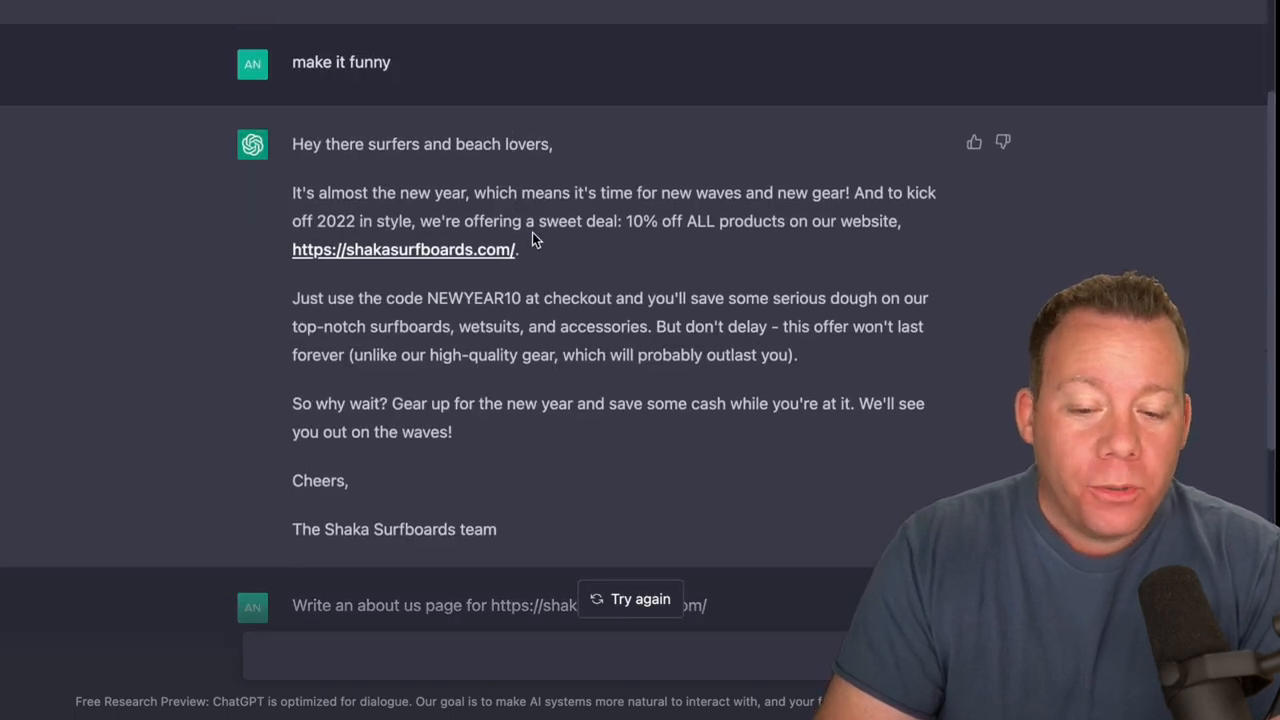
{"action": "mouse_move", "coordinate": [536, 248]}
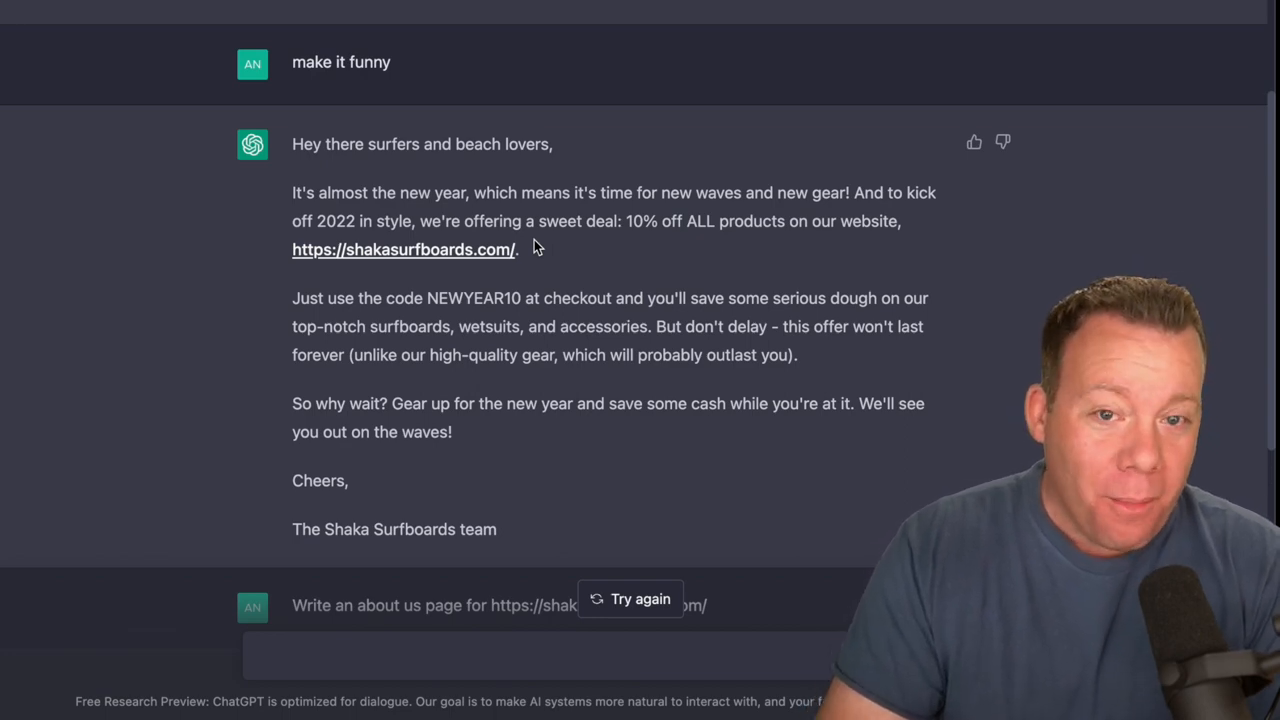
{"action": "scroll", "scroll_direction": "down", "scroll_amount": 3}
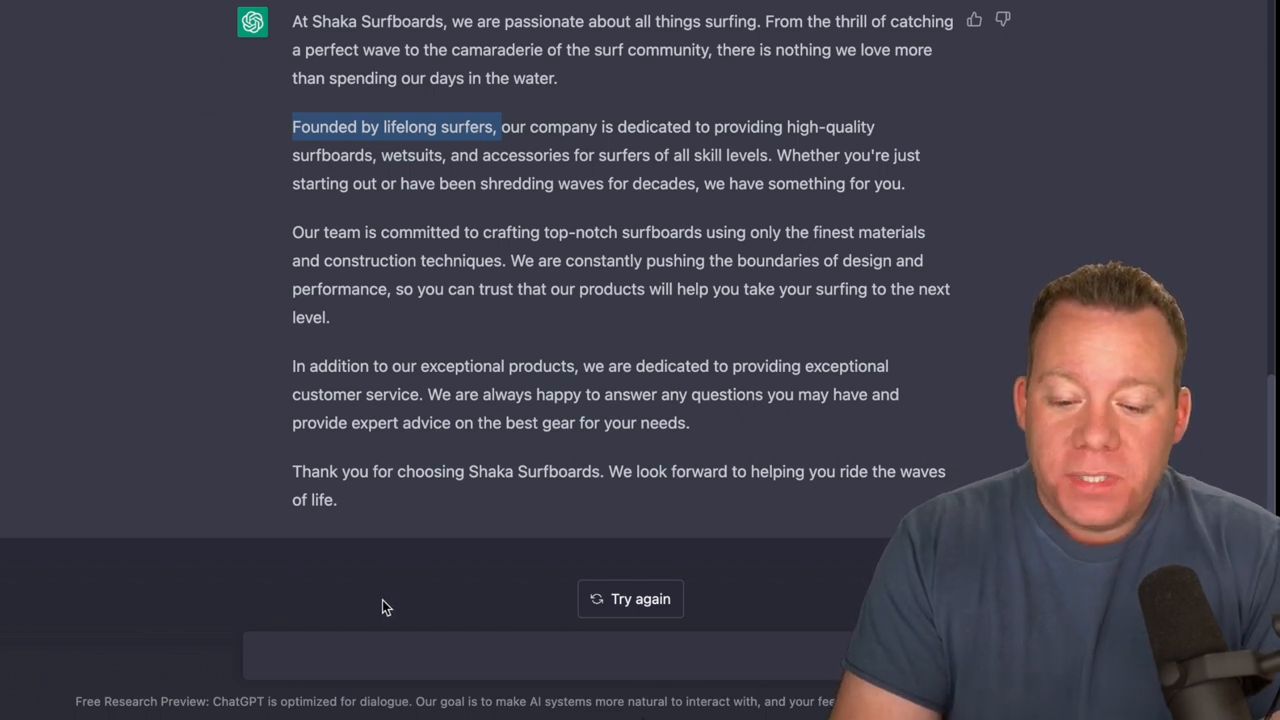
{"action": "left_click", "coordinate": [350, 656]}
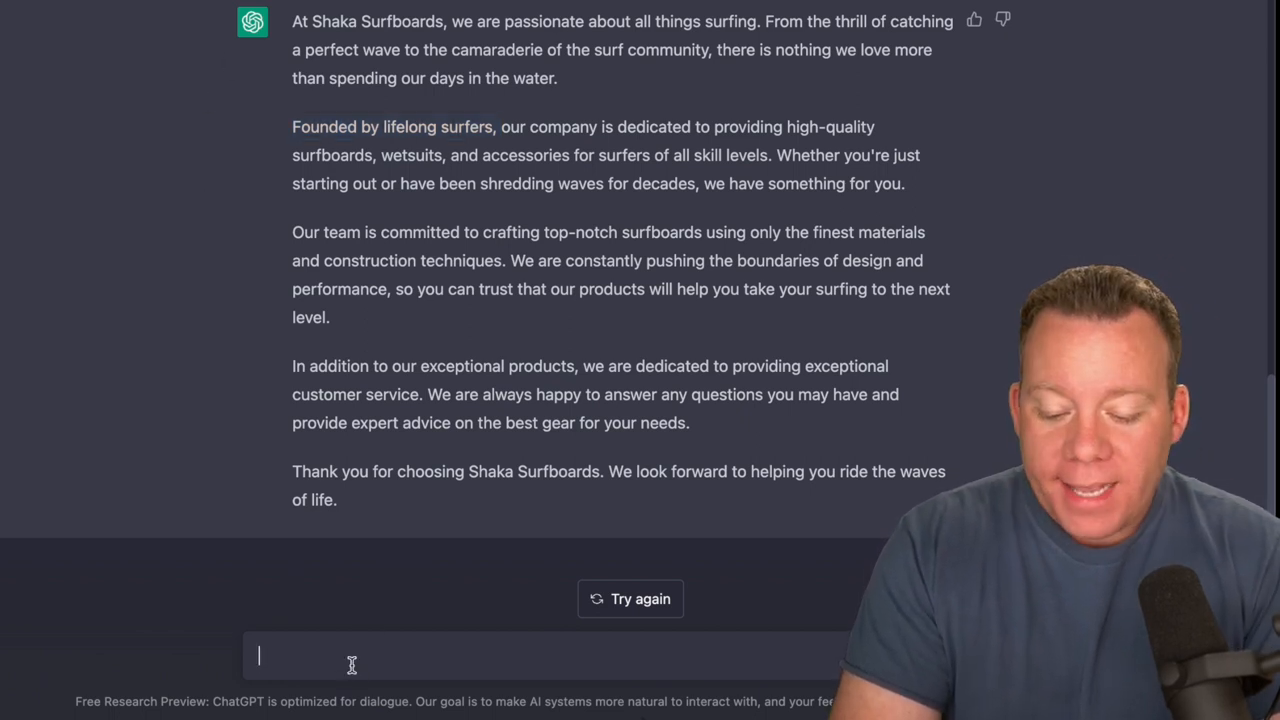
{"action": "type", "text": "Blog post idea"}
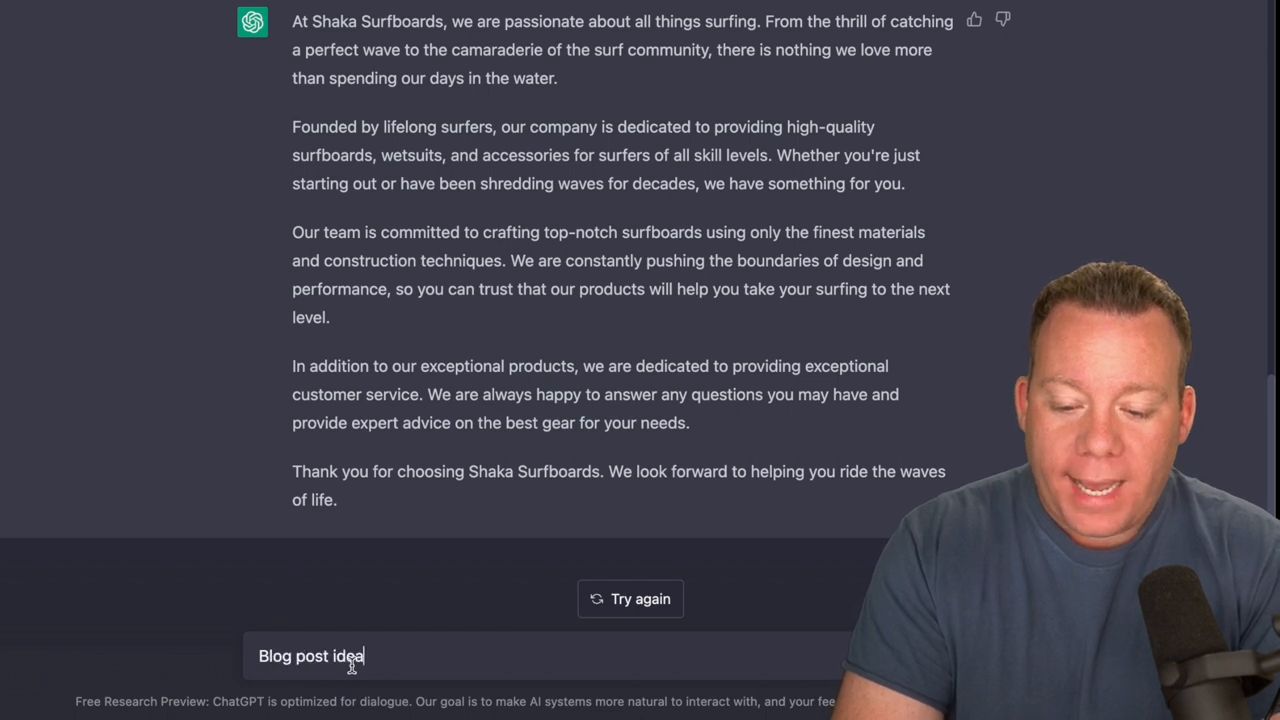
{"action": "key", "text": "Enter"}
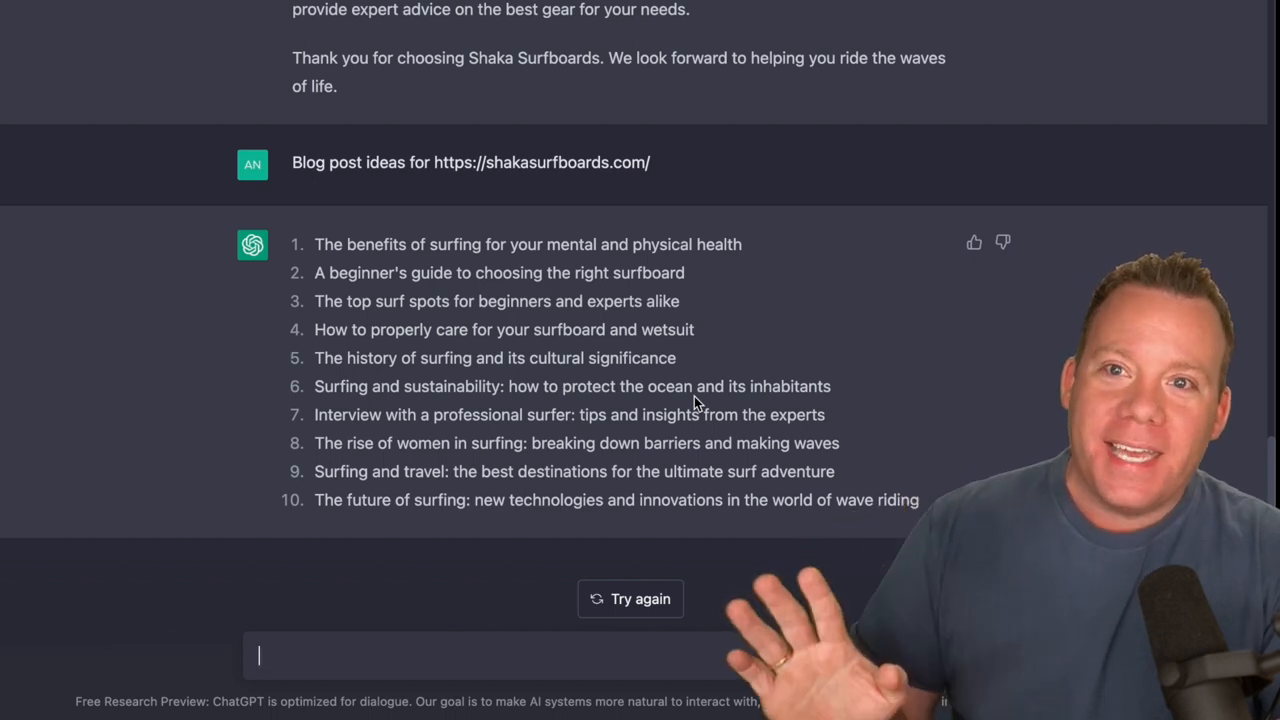
{"action": "mouse_move", "coordinate": [696, 370]}
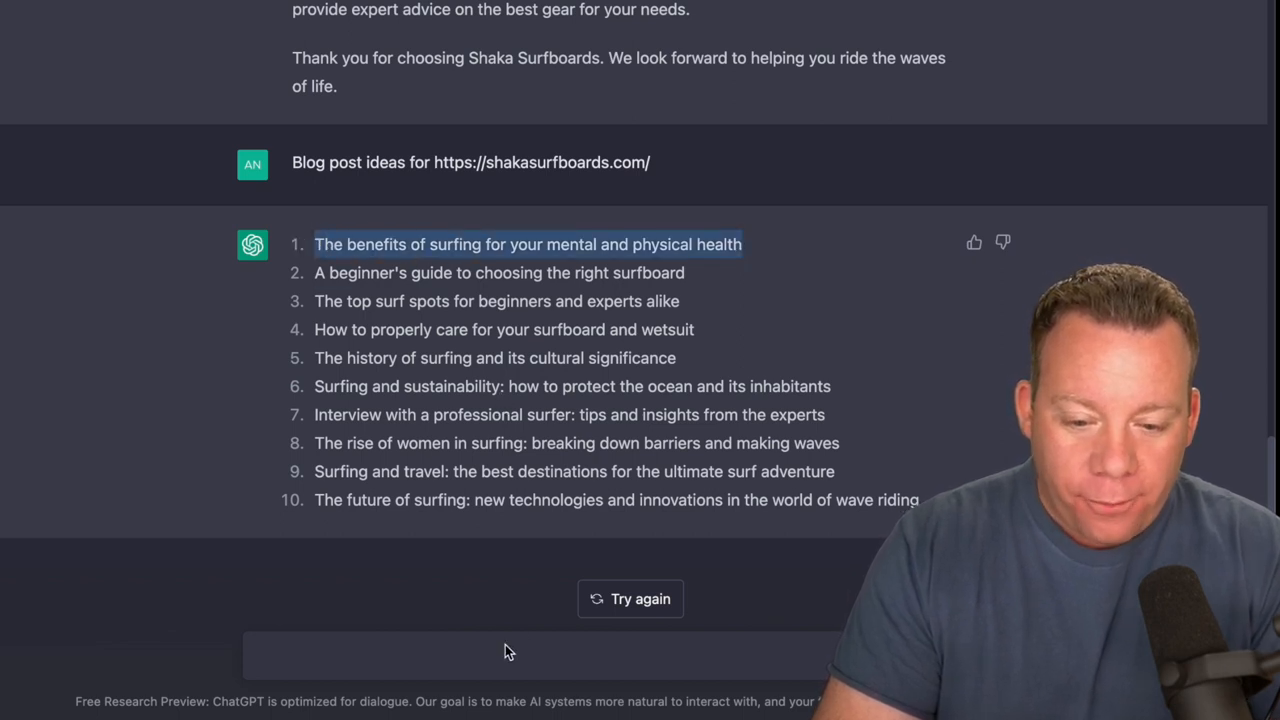
- Request a blog post on the benefits of surfing for your mental and physical health
{"action": "type", "text": "Write a blog post"}
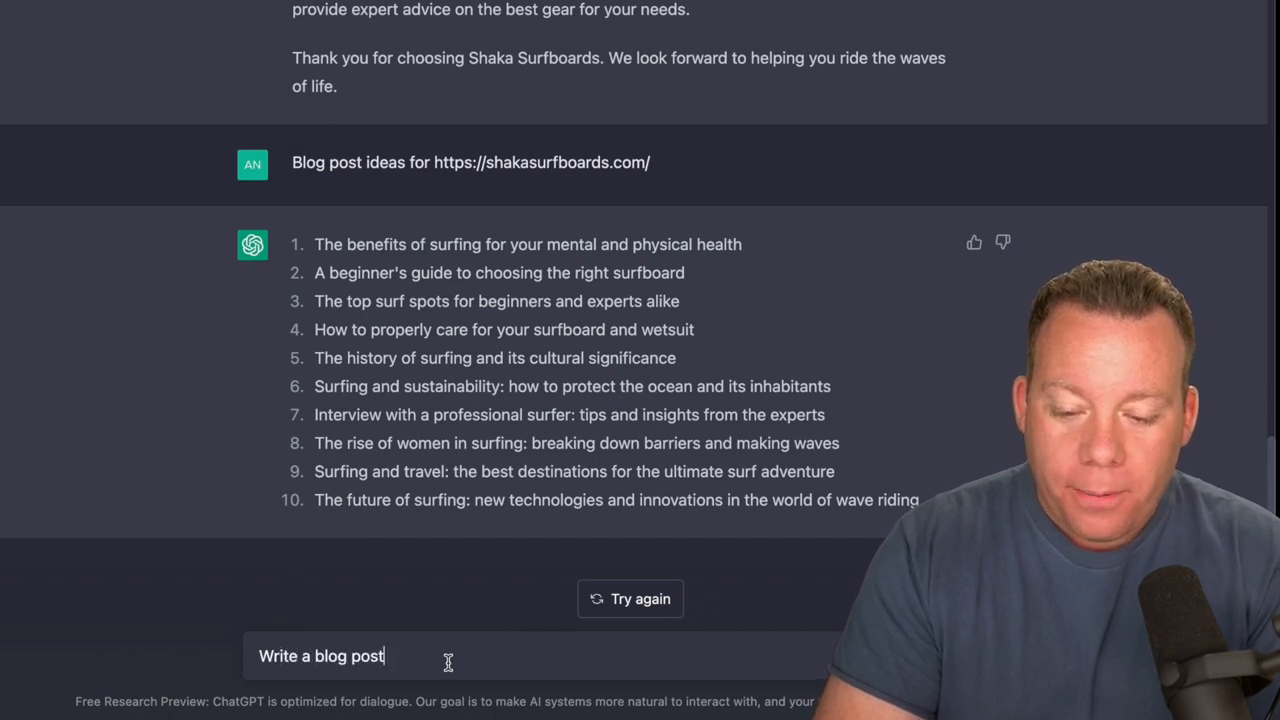
{"action": "type", "text": "on The benefits of surfing for your mental and physical health"}
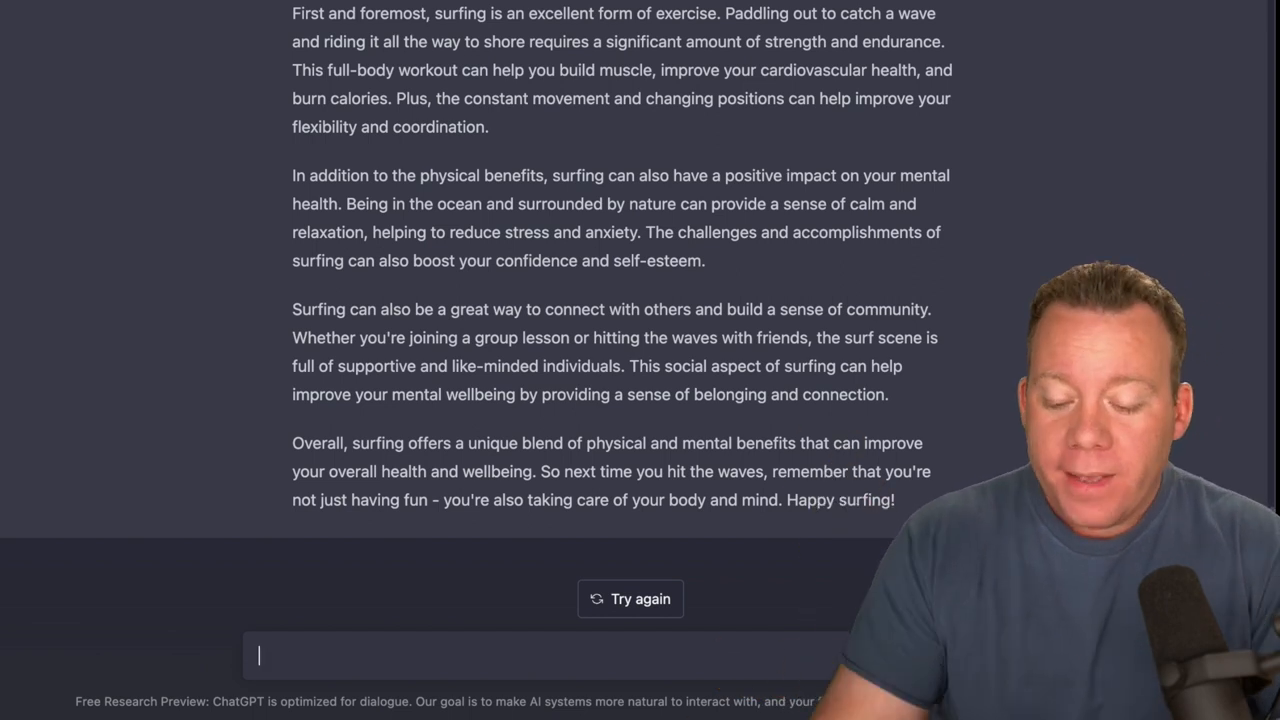
{"action": "type", "text": "Write a funny Facebook post from"}
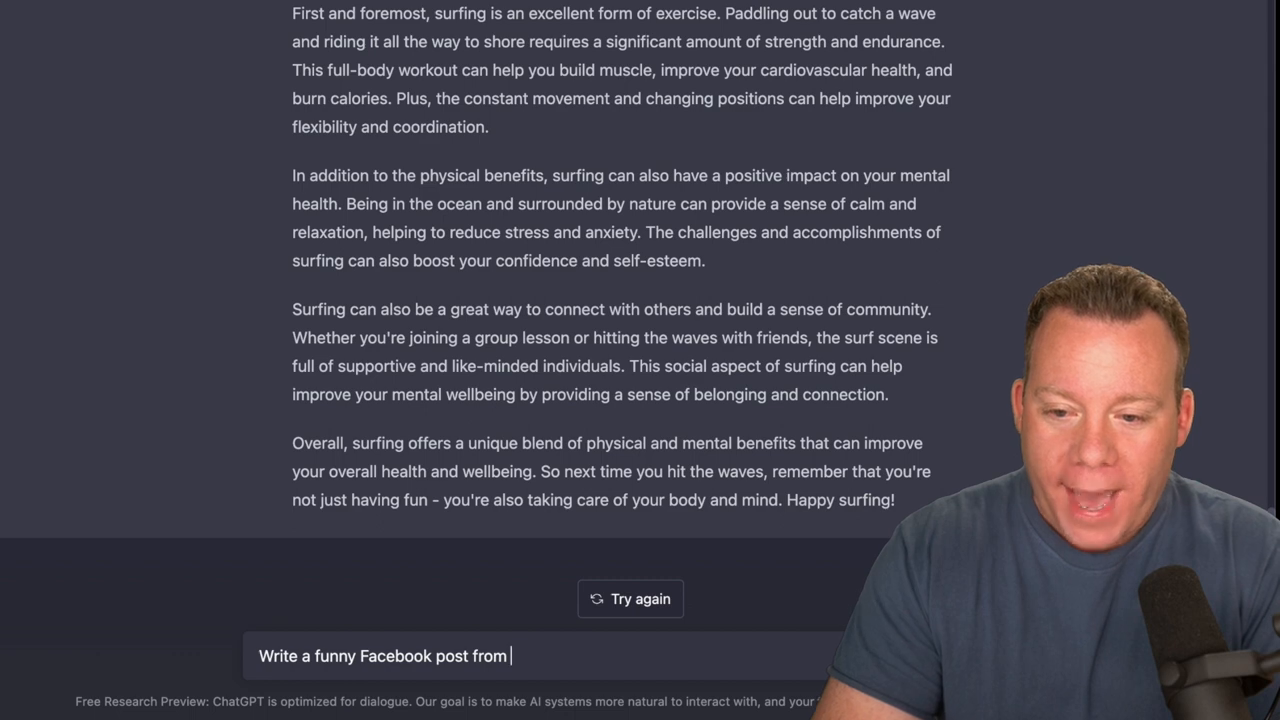
{"action": "type", "text": "https://shakasurfboards.com/ wishing all sur"}
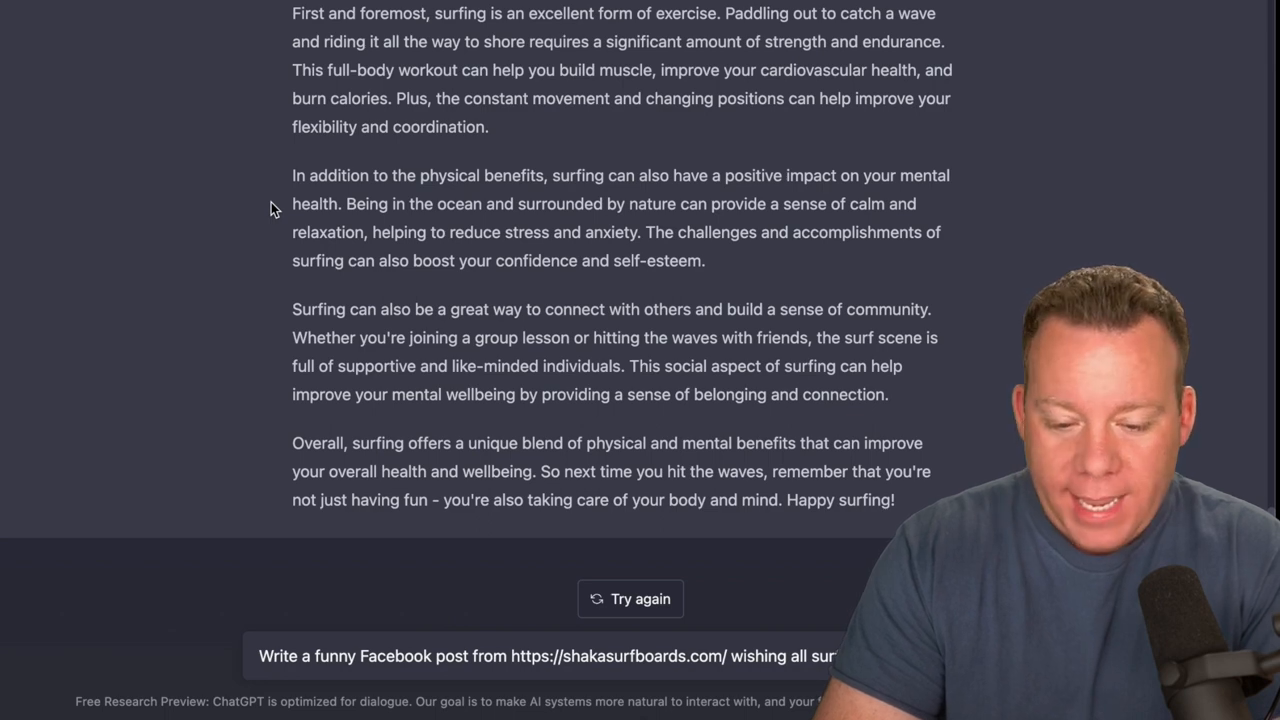
{"action": "type", "text": "year"}
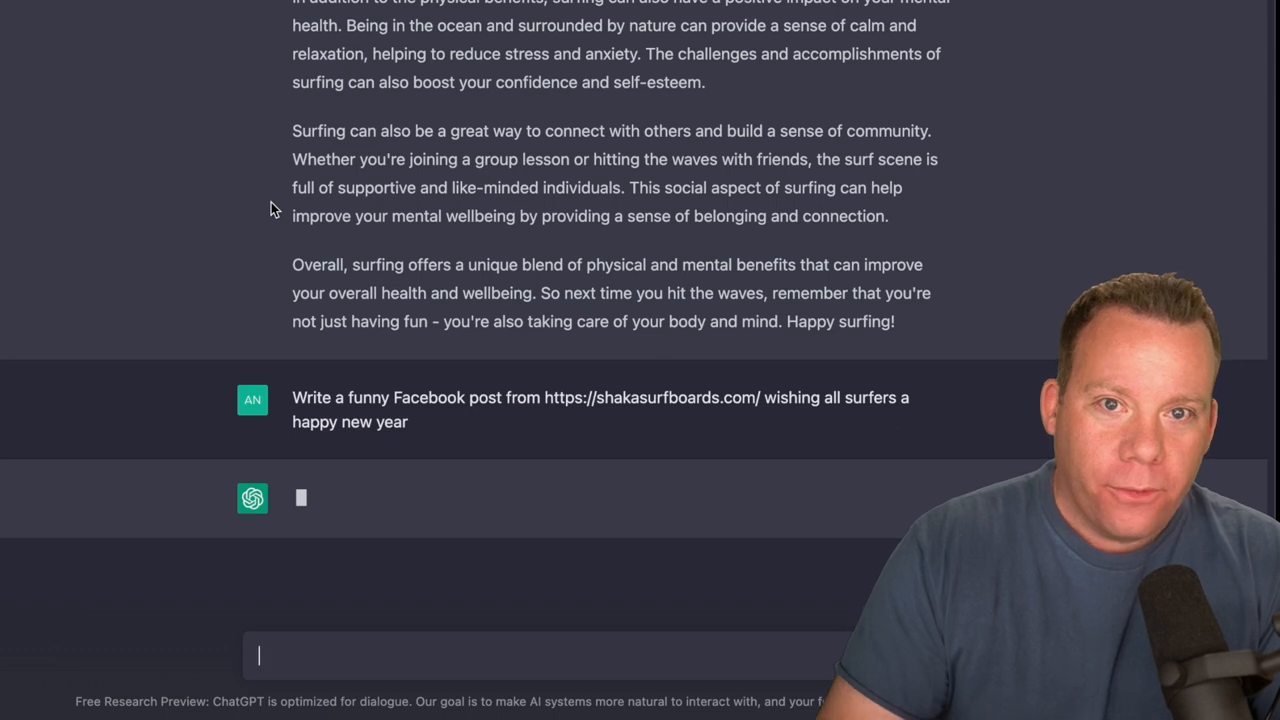
{"action": "mouse_move", "coordinate": [742, 464]}
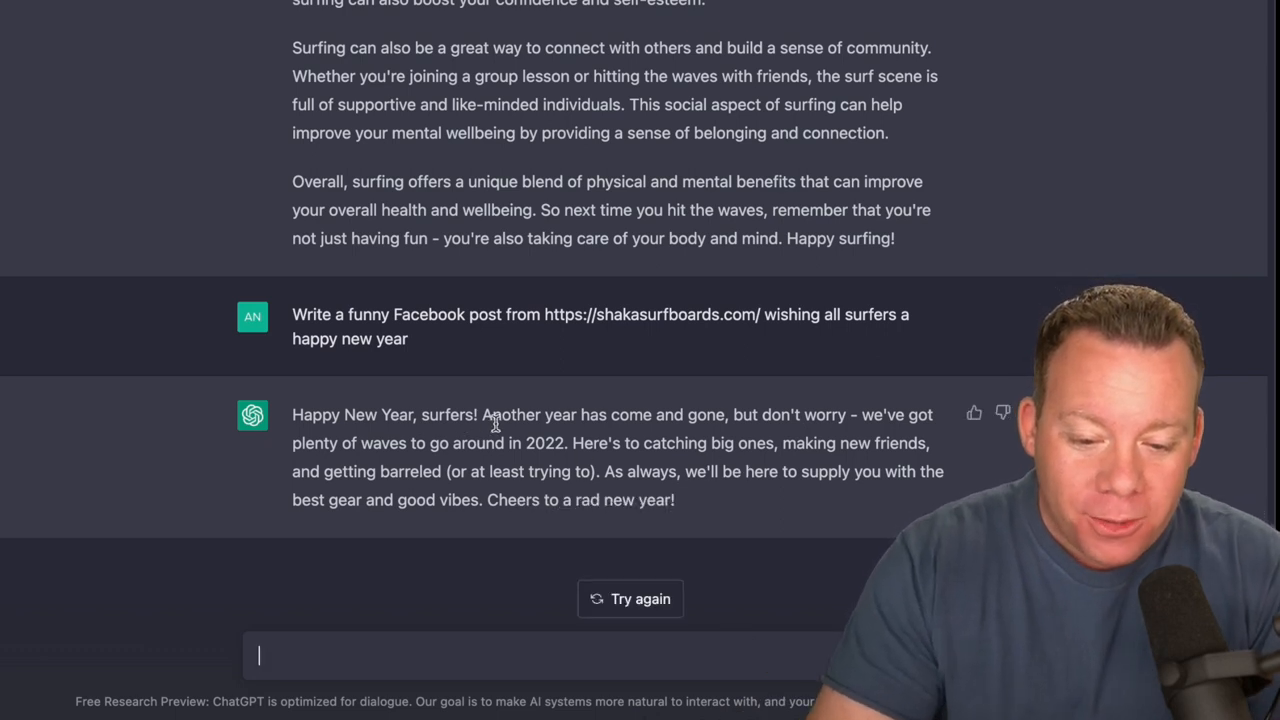
{"action": "mouse_move", "coordinate": [764, 500]}
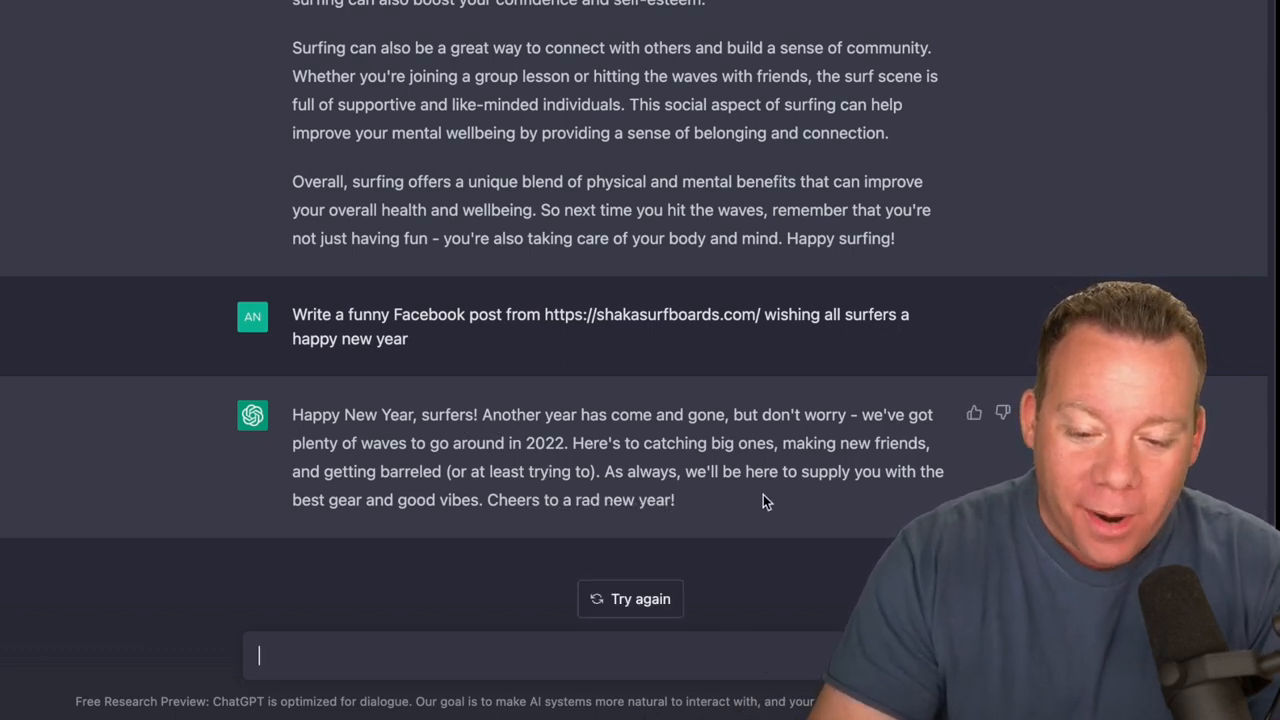
{"action": "mouse_move", "coordinate": [656, 472]}
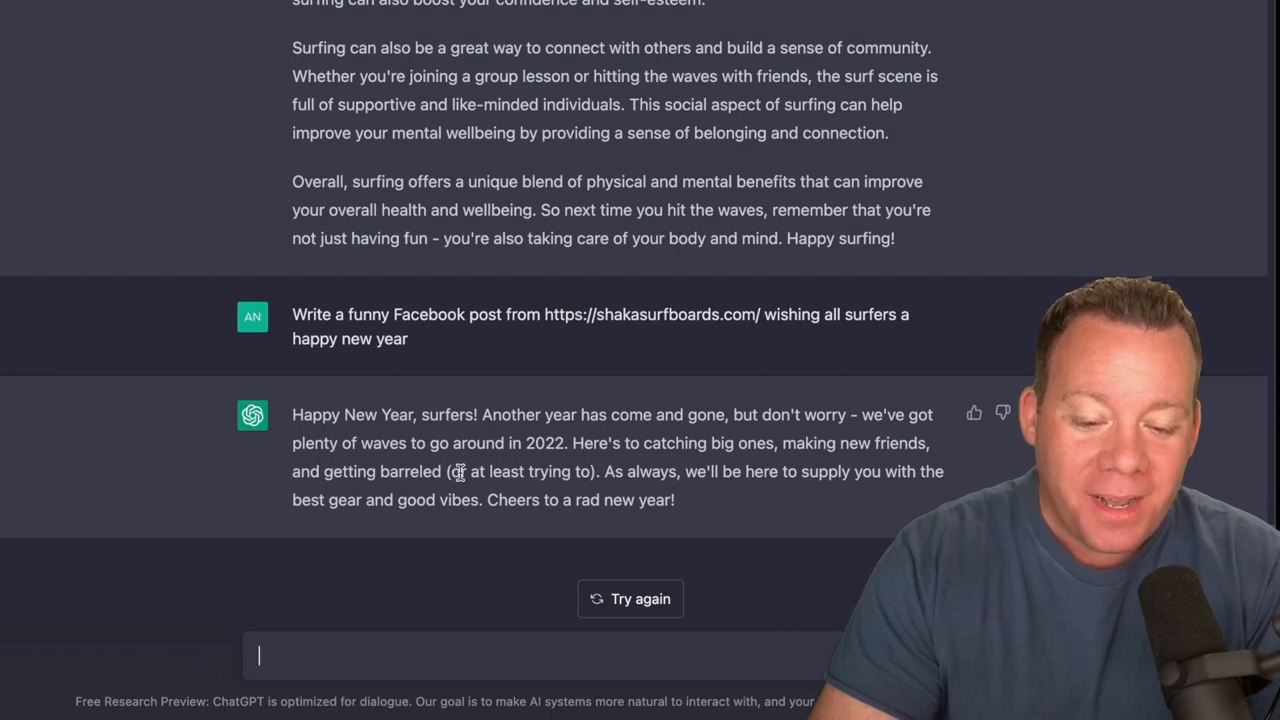
{"action": "mouse_move", "coordinate": [696, 504]}
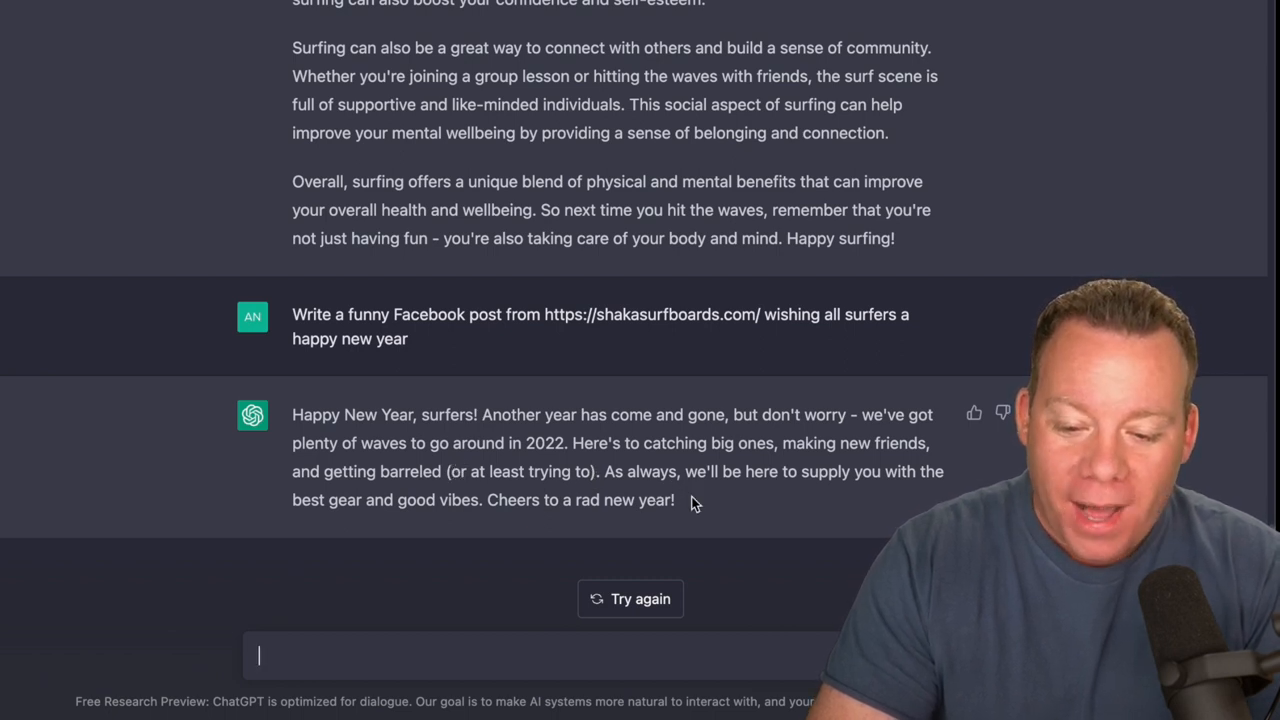
{"action": "mouse_move", "coordinate": [716, 524]}
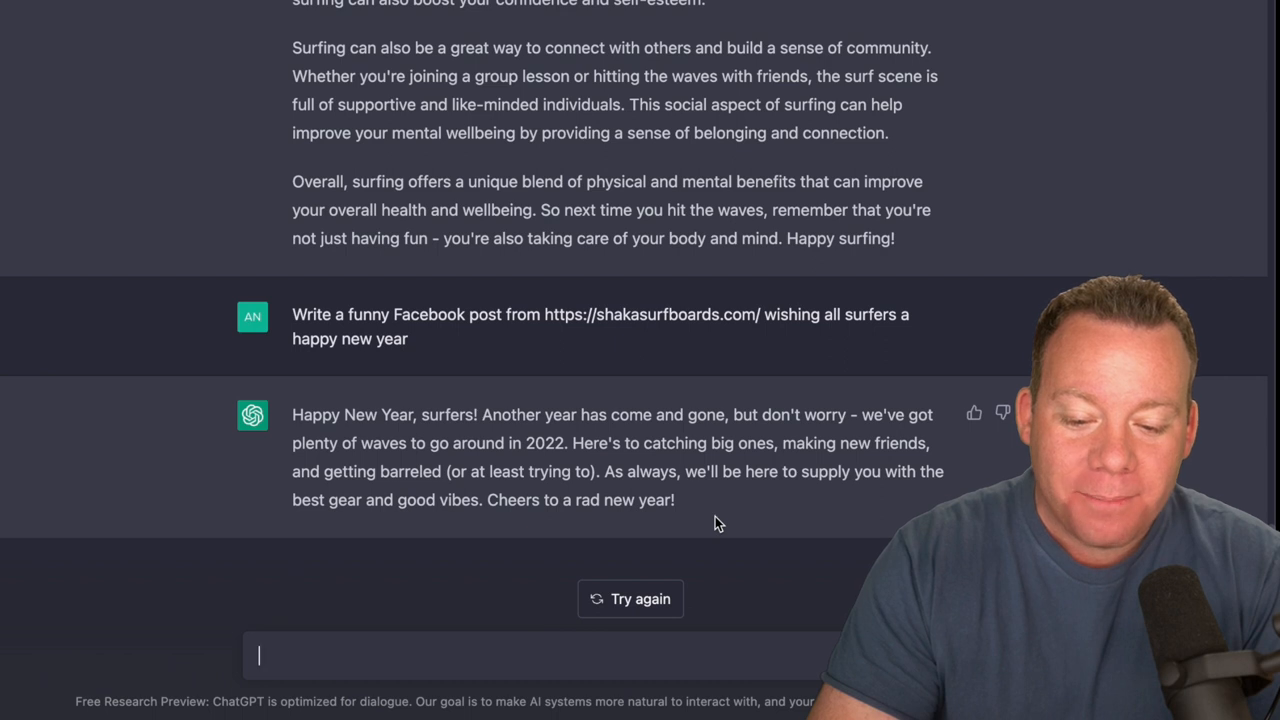